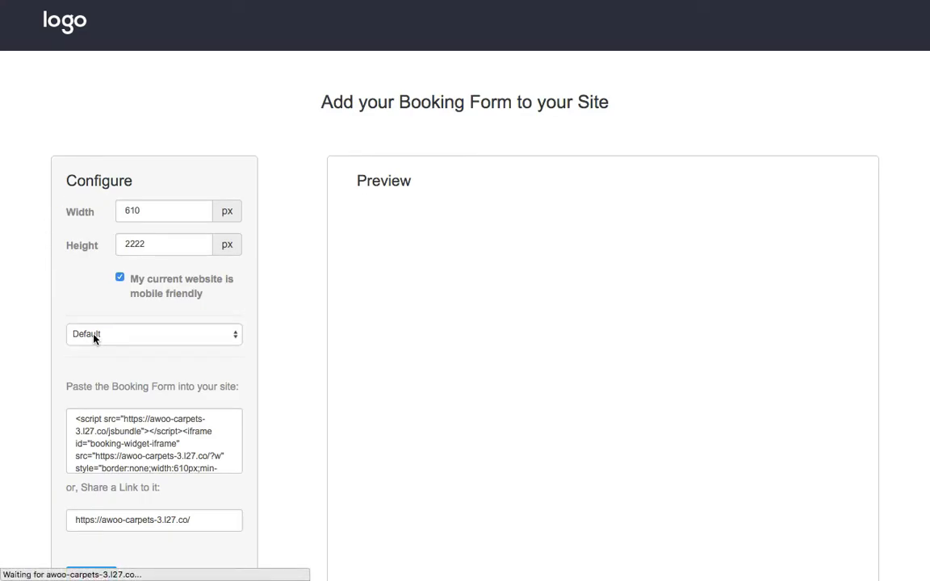
Choose the Carpet Cleaning form style in the Configure panel's form-style dropdown.
left_click(154, 332)
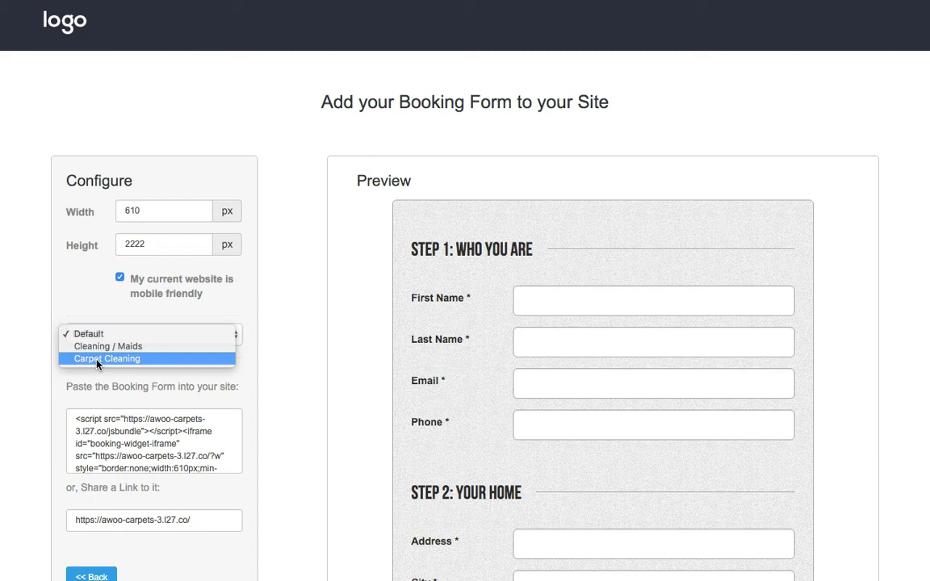
left_click(107, 358)
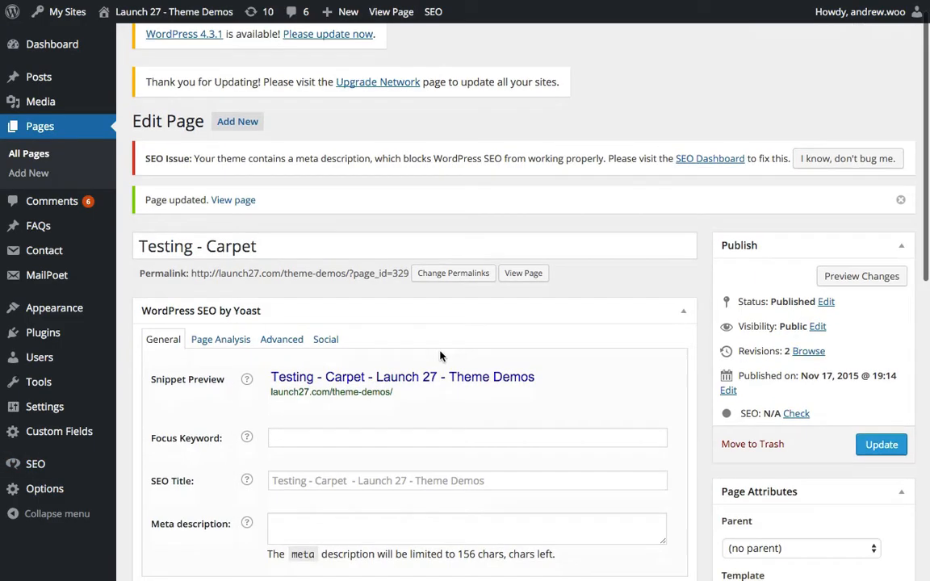
scroll("down", 3)
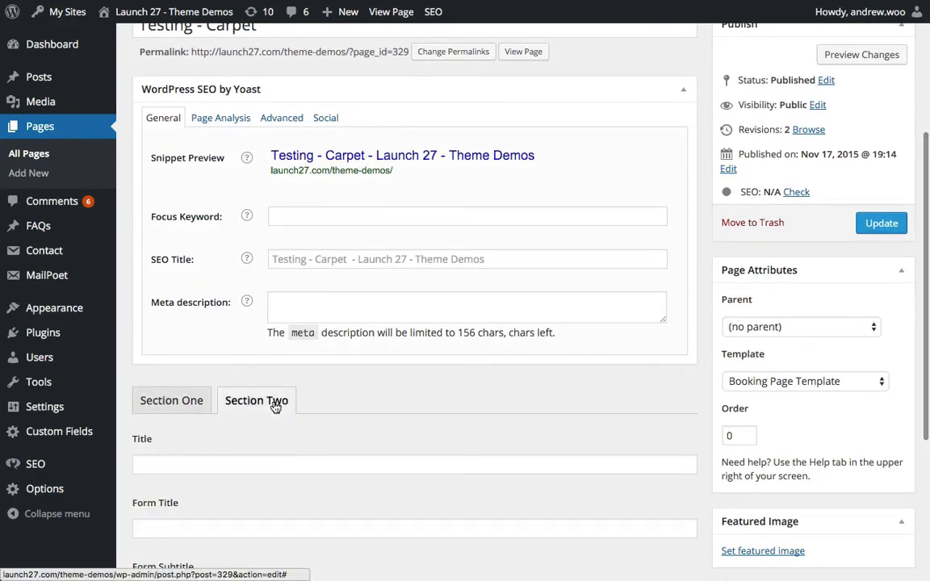
scroll("down", 3)
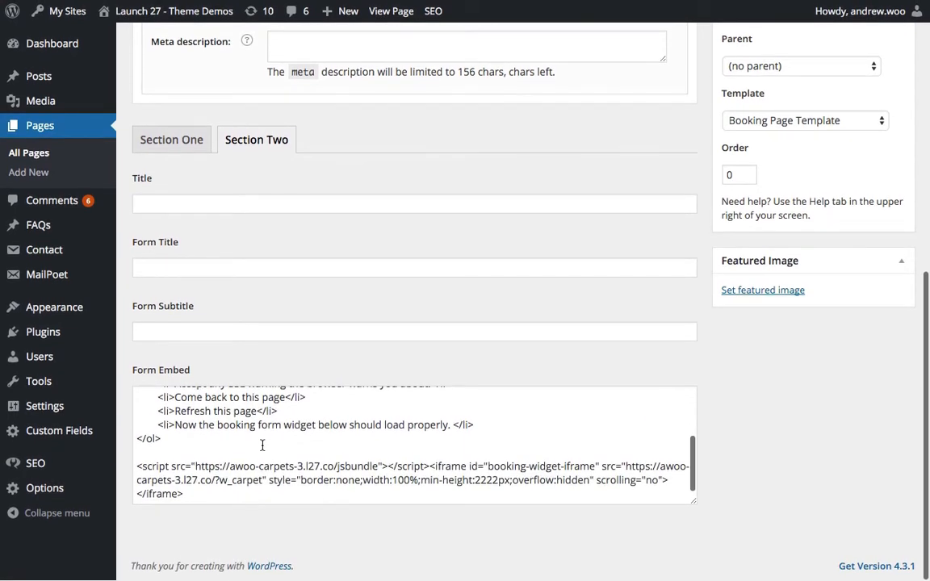
double_click(403, 481)
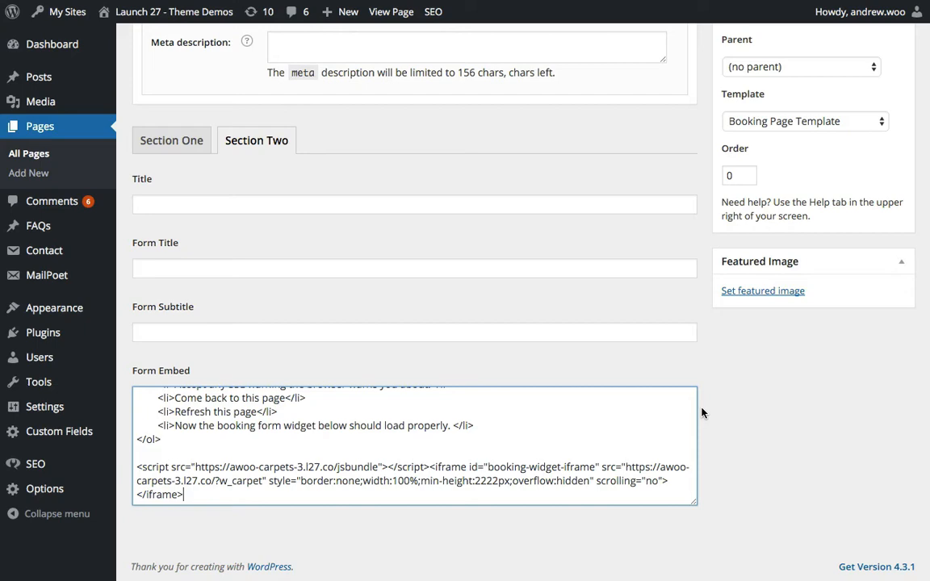
left_click(881, 466)
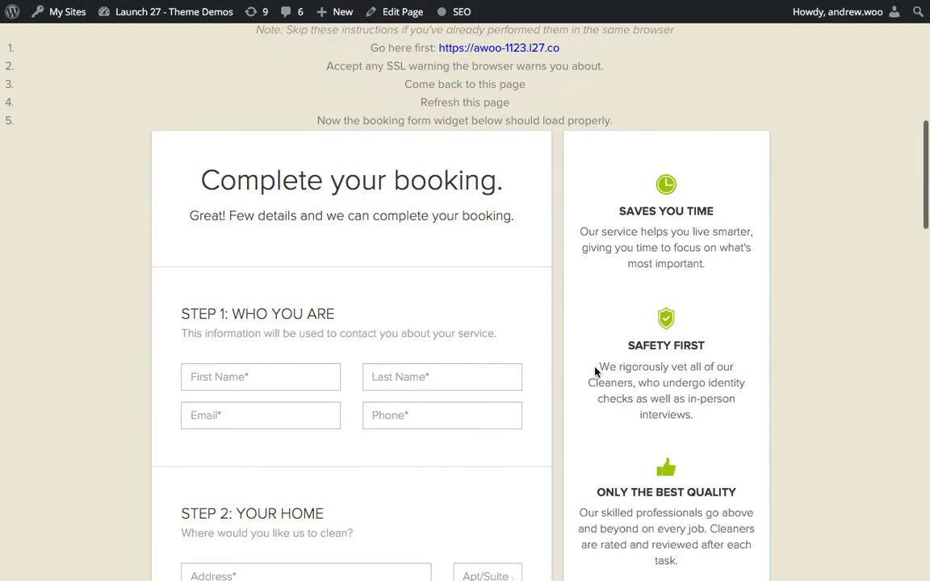
Scroll down the live page to Step 3: Choose Your Service in the booking form.
scroll("down", 3)
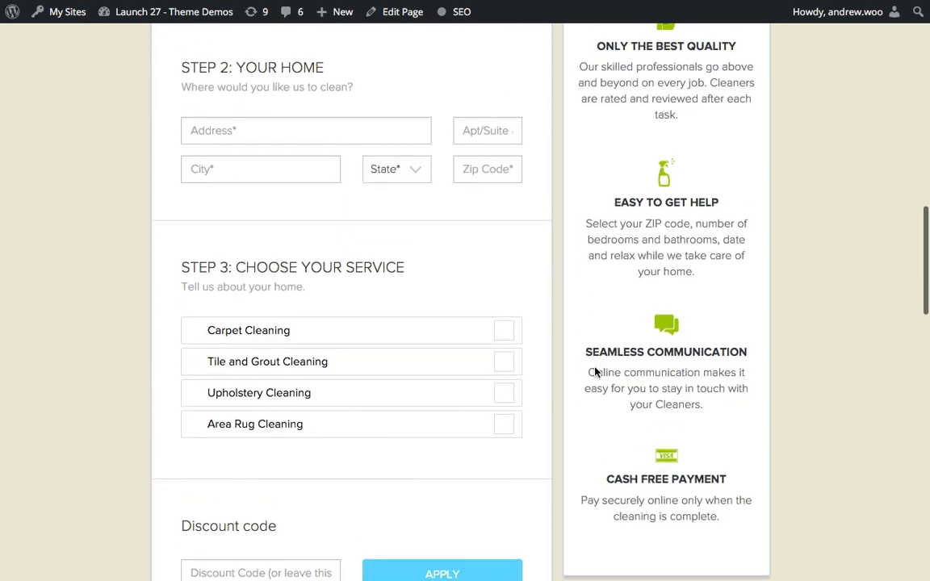
scroll("down", 3)
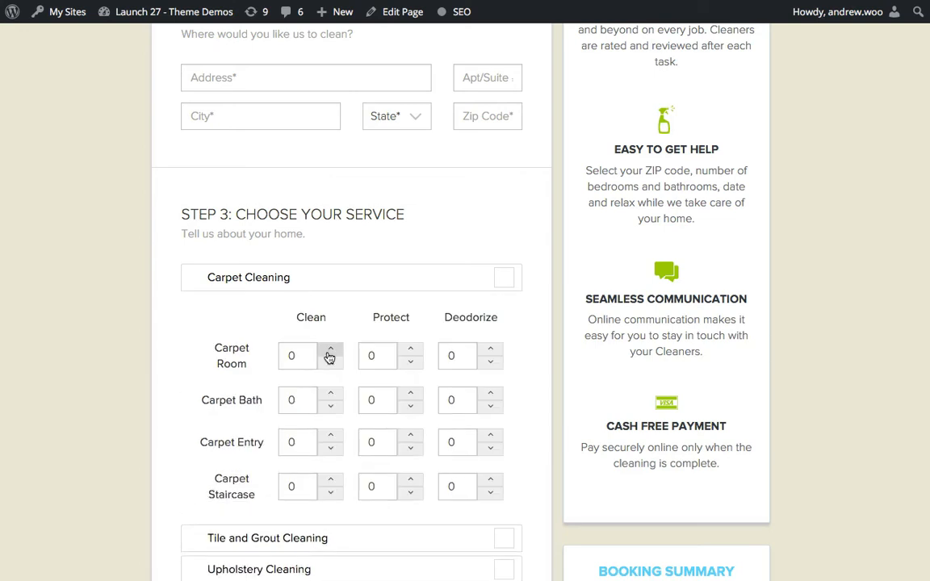
Set two carpet rooms for cleaning and add an Area Rug Cleaning item.
left_click(329, 352)
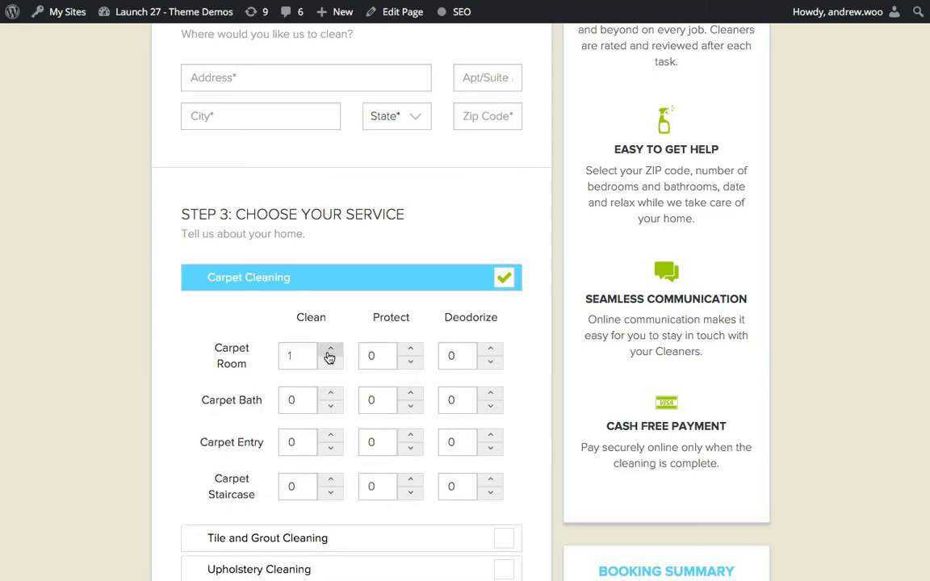
left_click(329, 352)
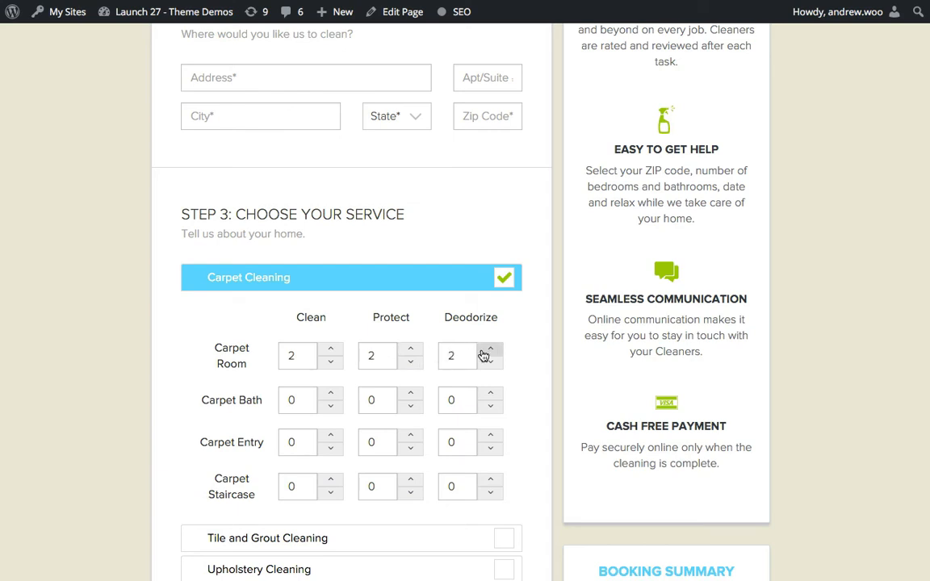
scroll("down", 3)
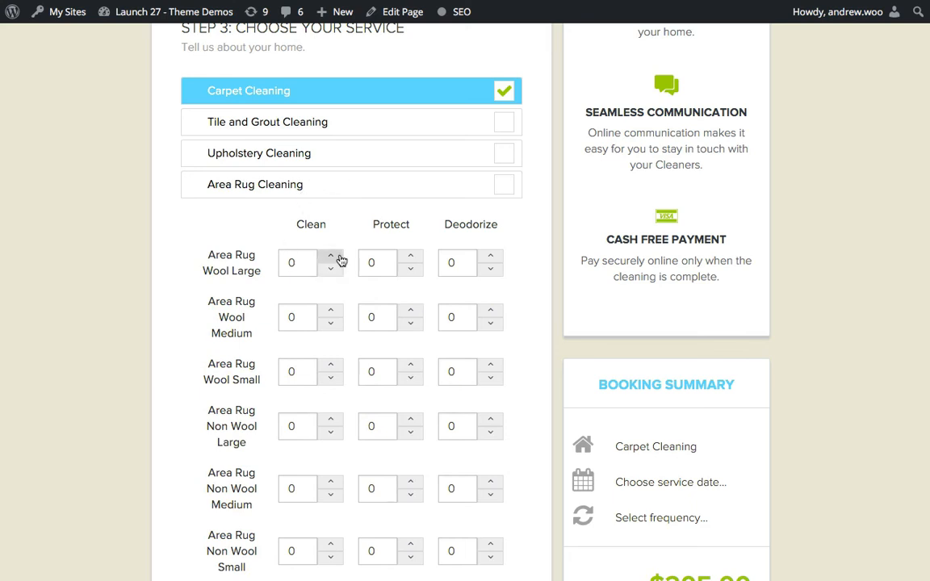
left_click(330, 256)
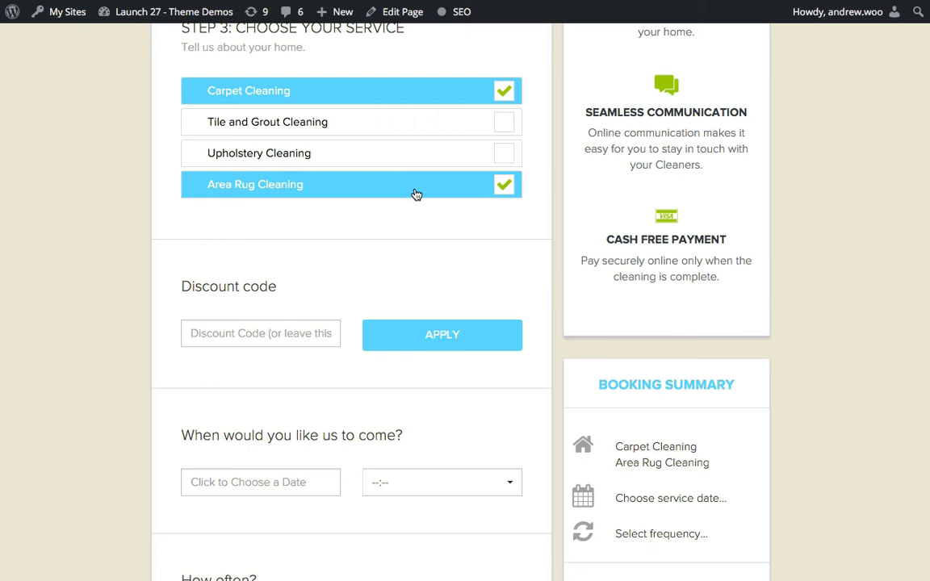
Scroll to the Booking Summary showing the $451.00 total with cash payment.
scroll("down", 3)
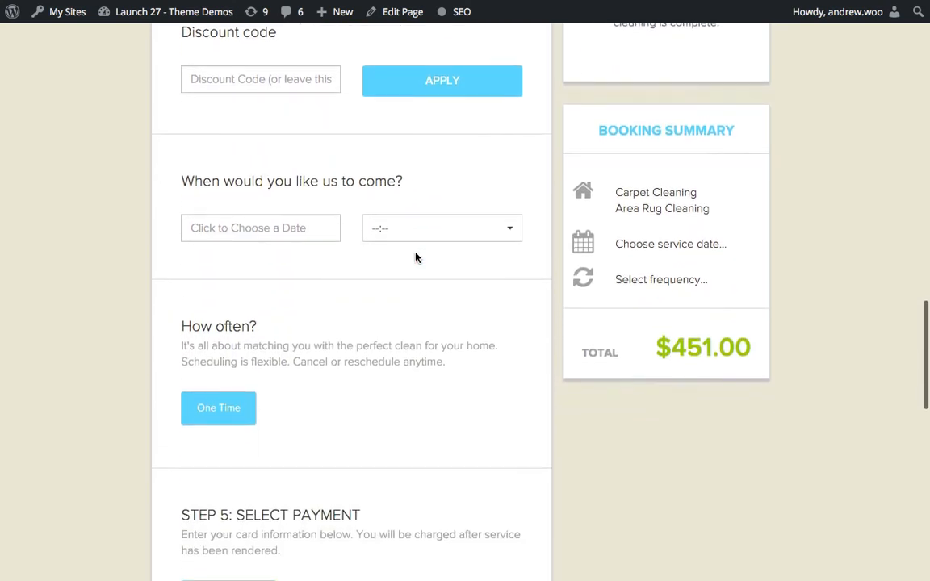
scroll("down", 3)
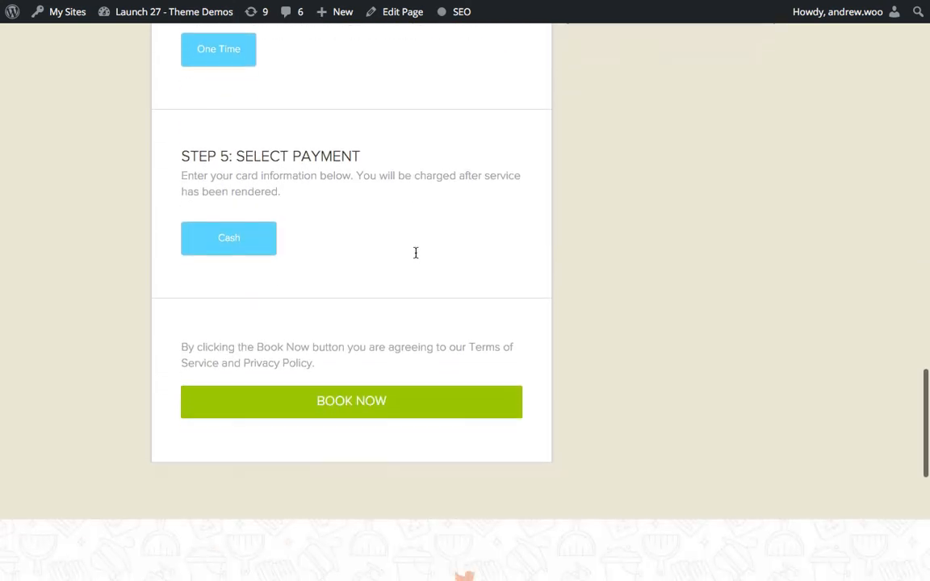
scroll("up", 3)
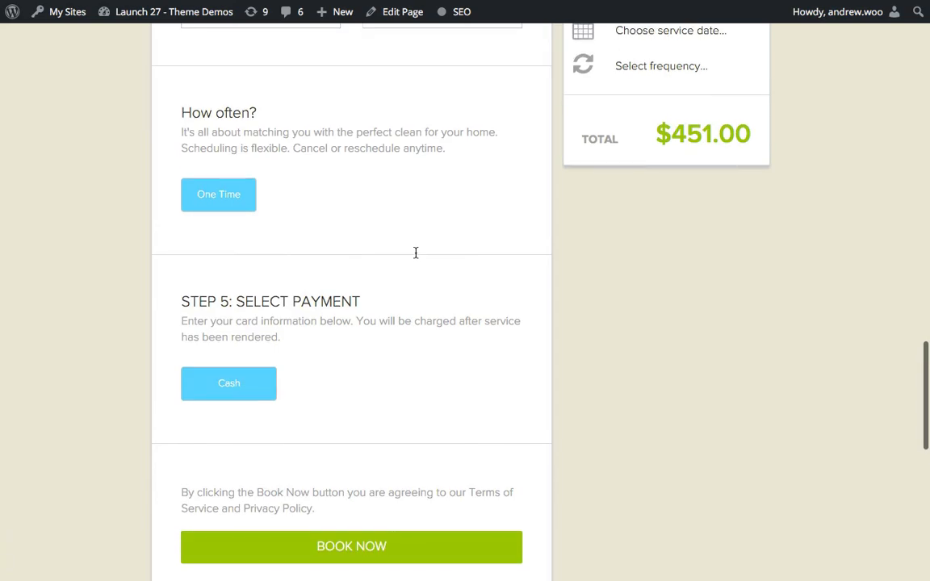